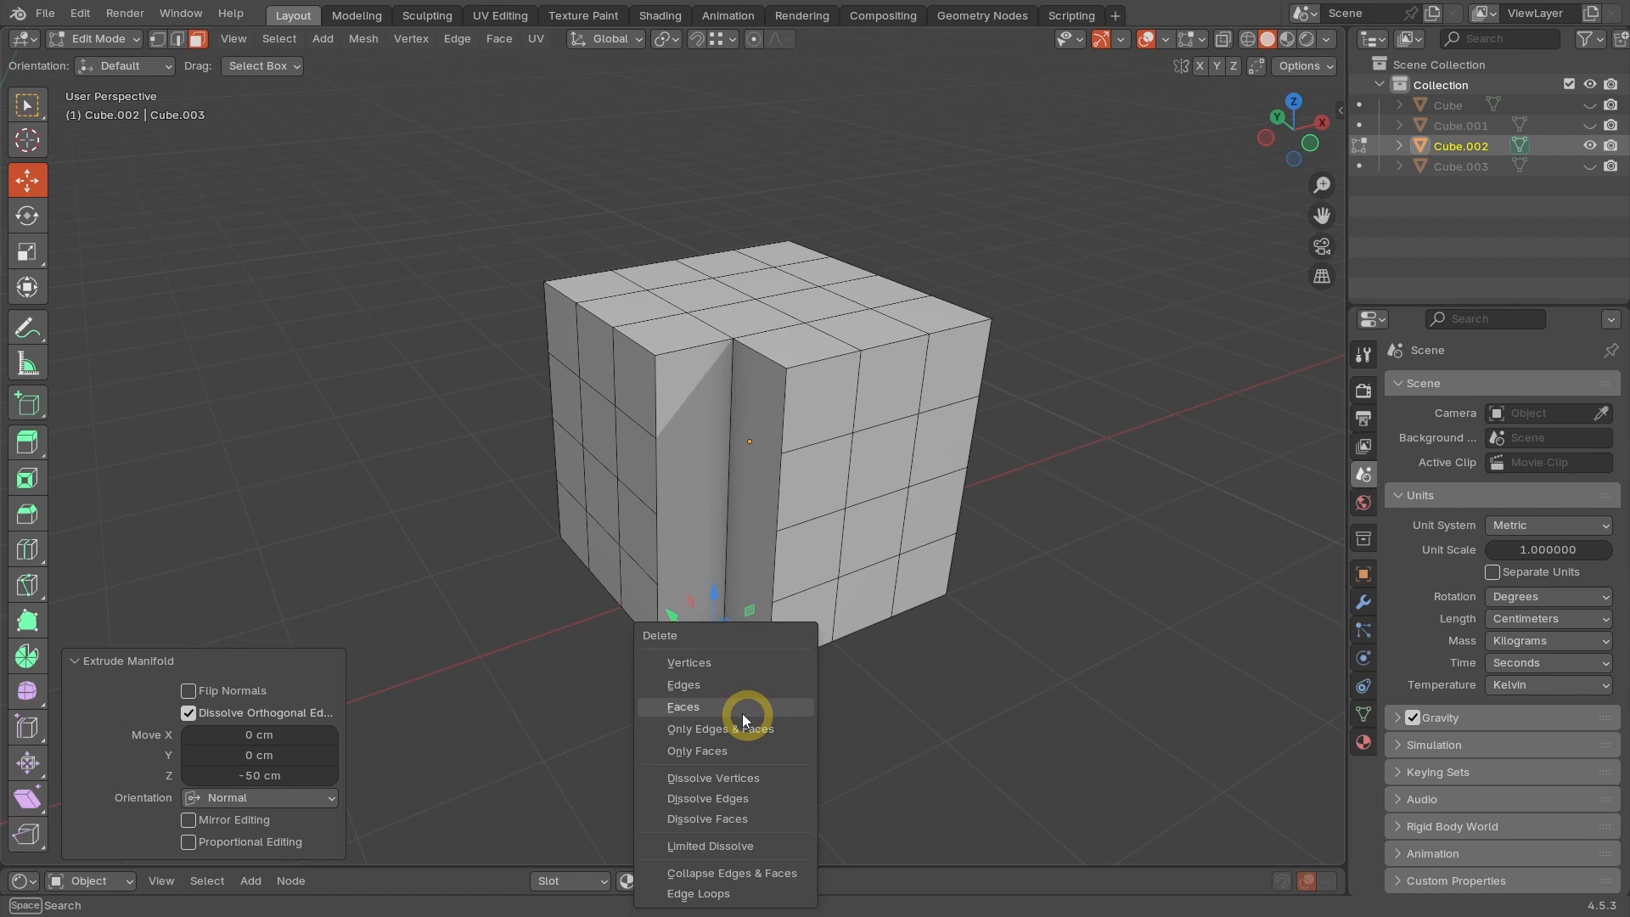
Step: Delete the extruded notch faces of Cube.002, leaving an opening in the cube
{"action": "left_click", "coordinate": [683, 707]}
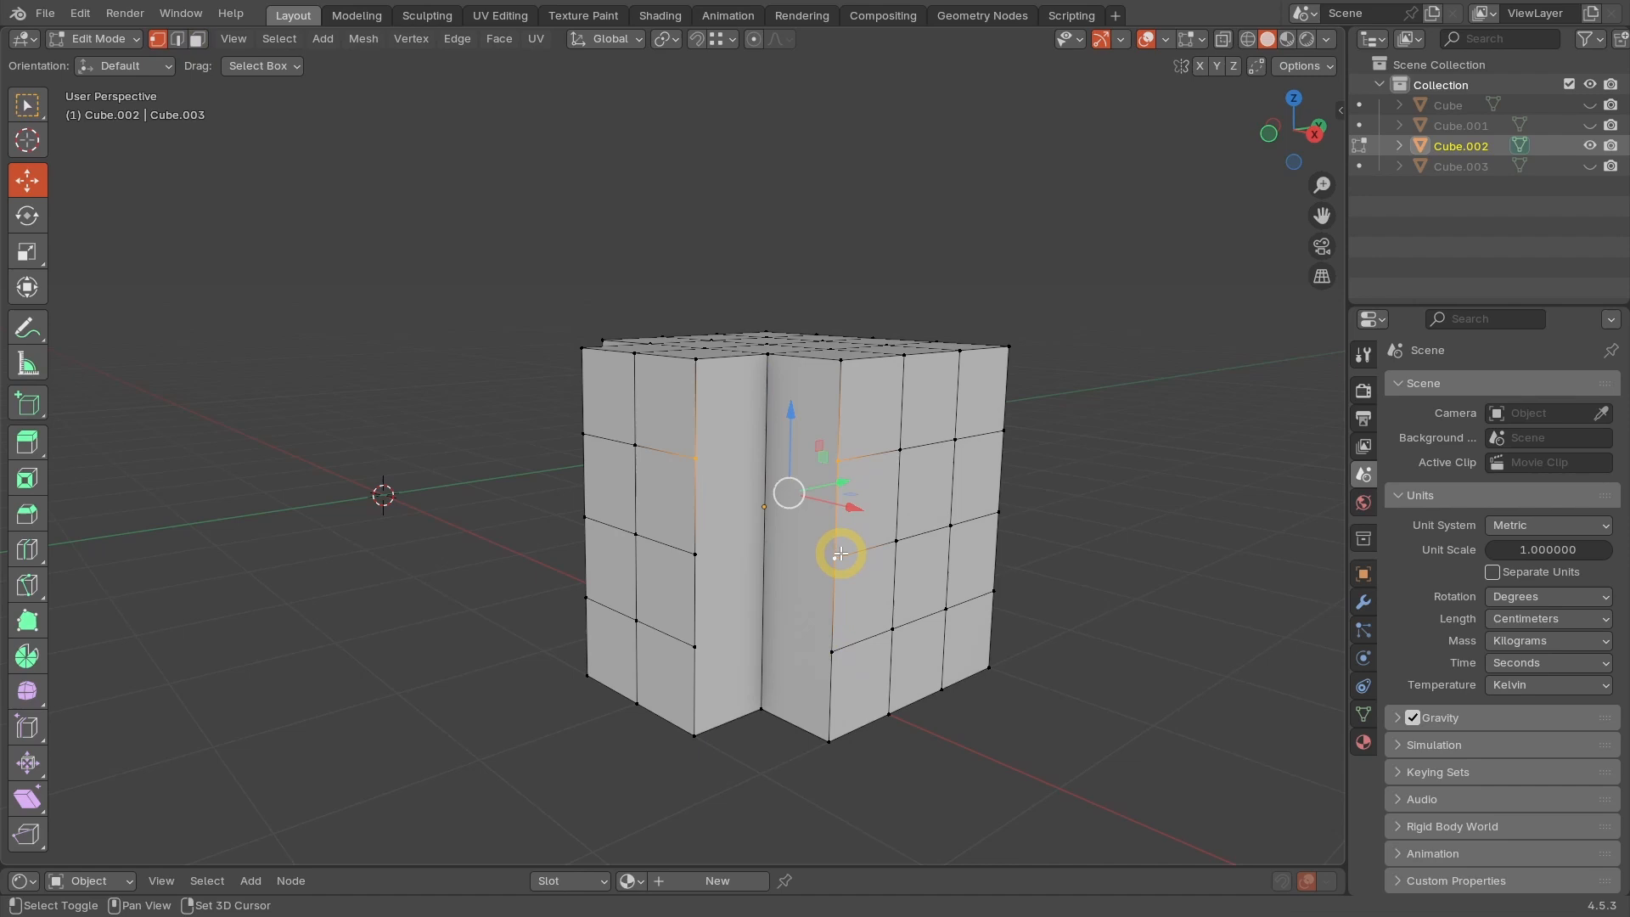
Step: Connect the selected vertices with J to rebuild quad faces around the notch
{"action": "key", "text": "j"}
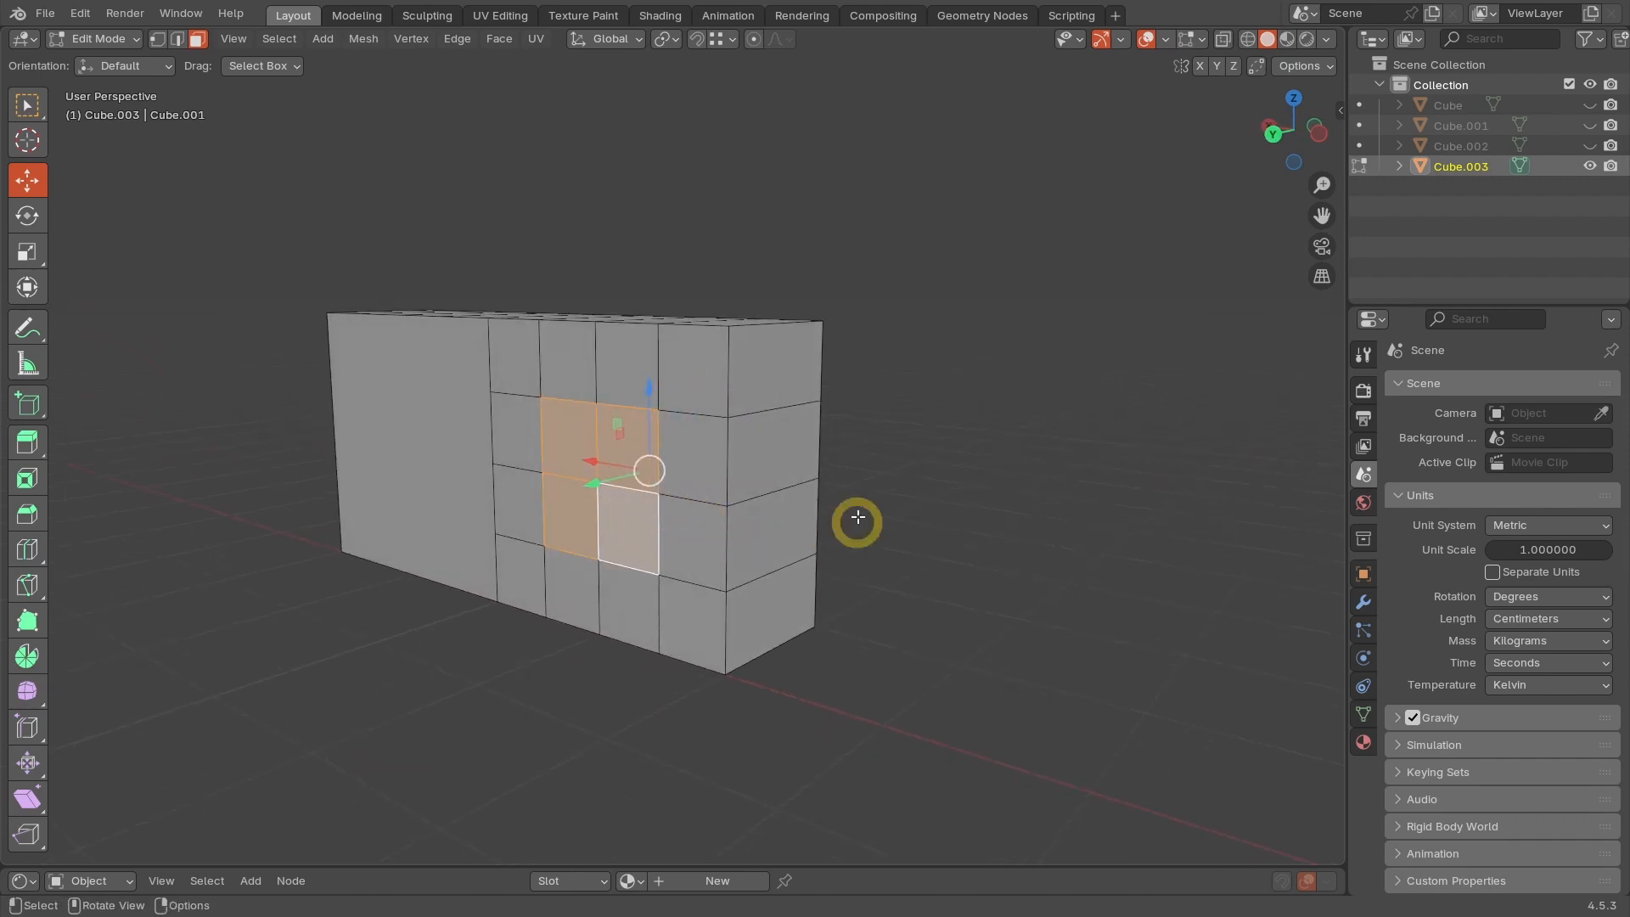
Step: Bridge the two opposite selected faces of Cube.003 into a square through-hole and leave Edit Mode
{"action": "right_click", "coordinate": [856, 520]}
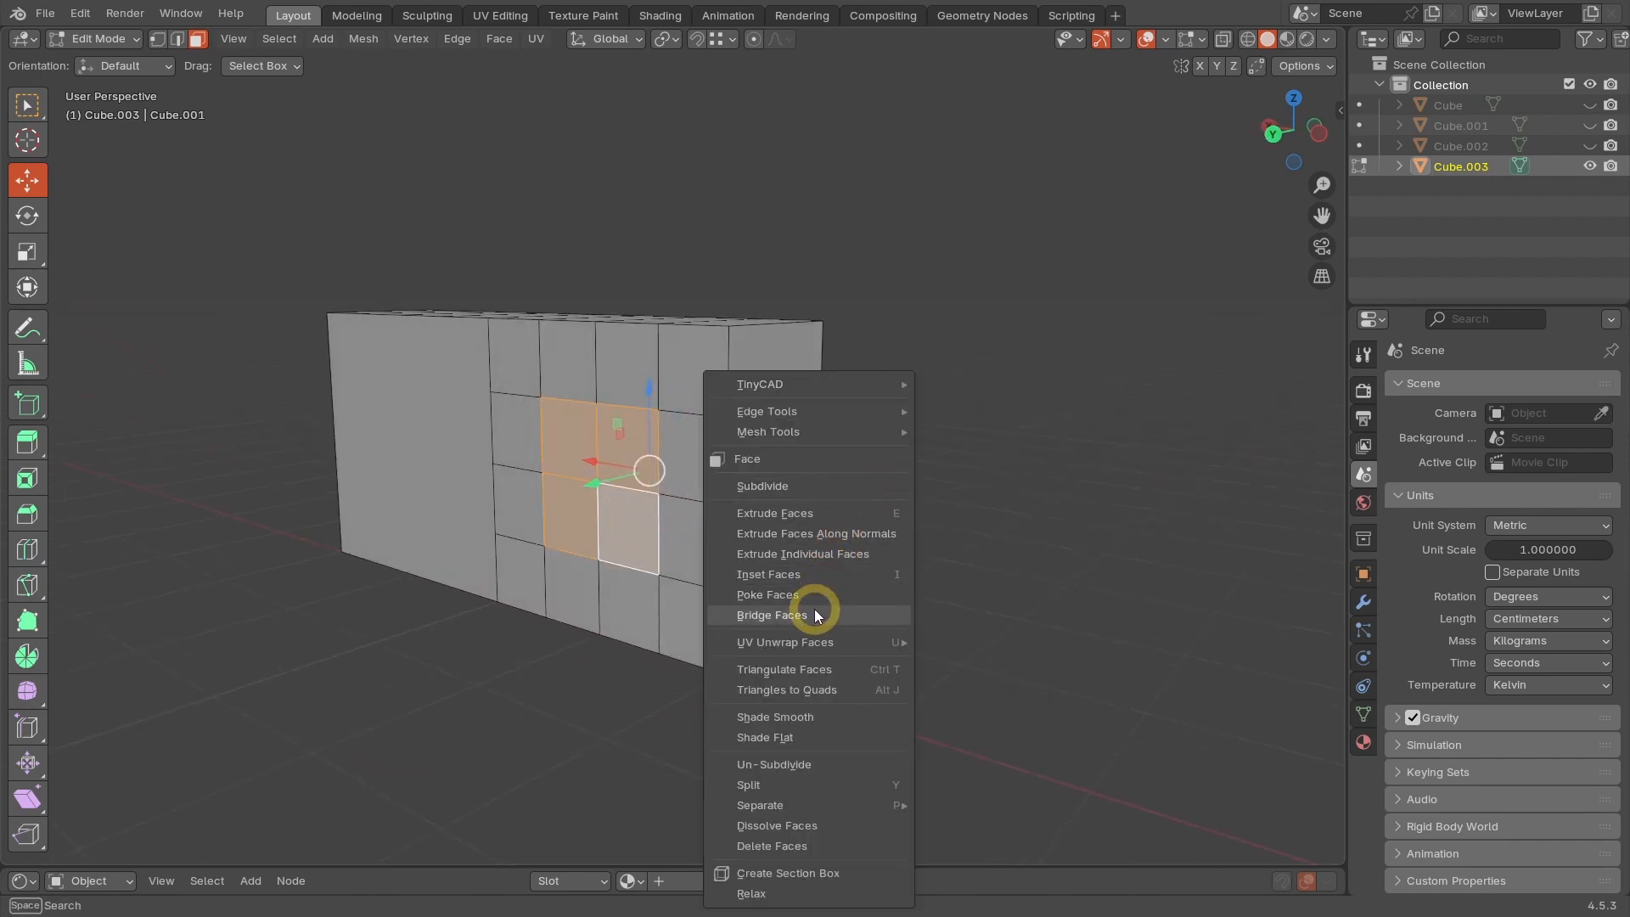
{"action": "left_click", "coordinate": [771, 615]}
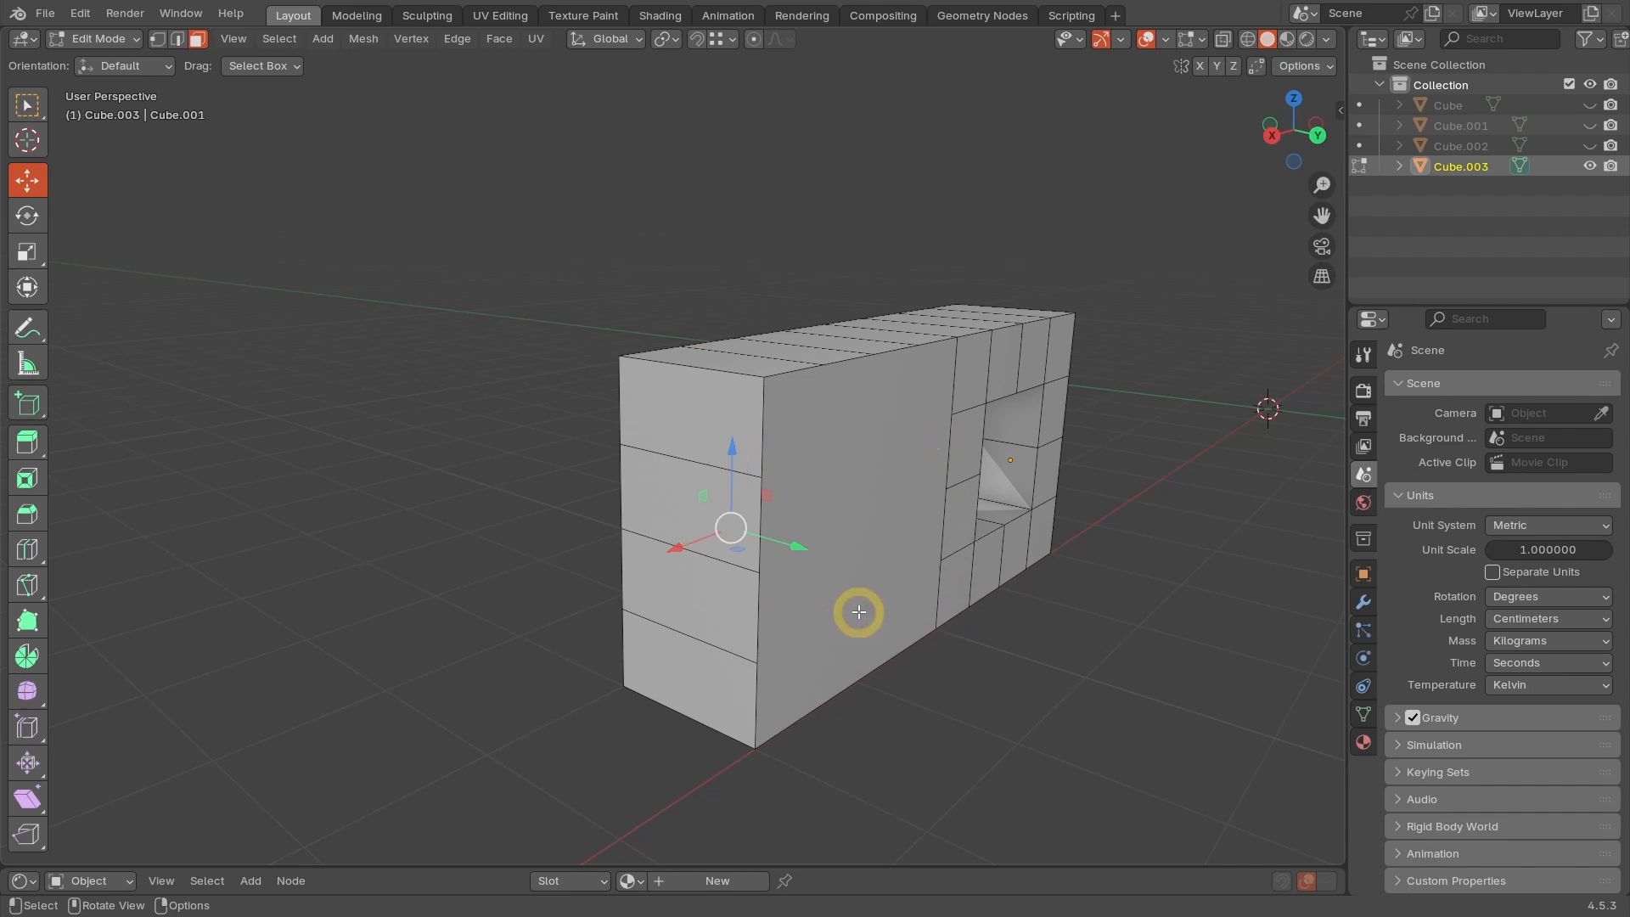
{"action": "key", "text": "Tab"}
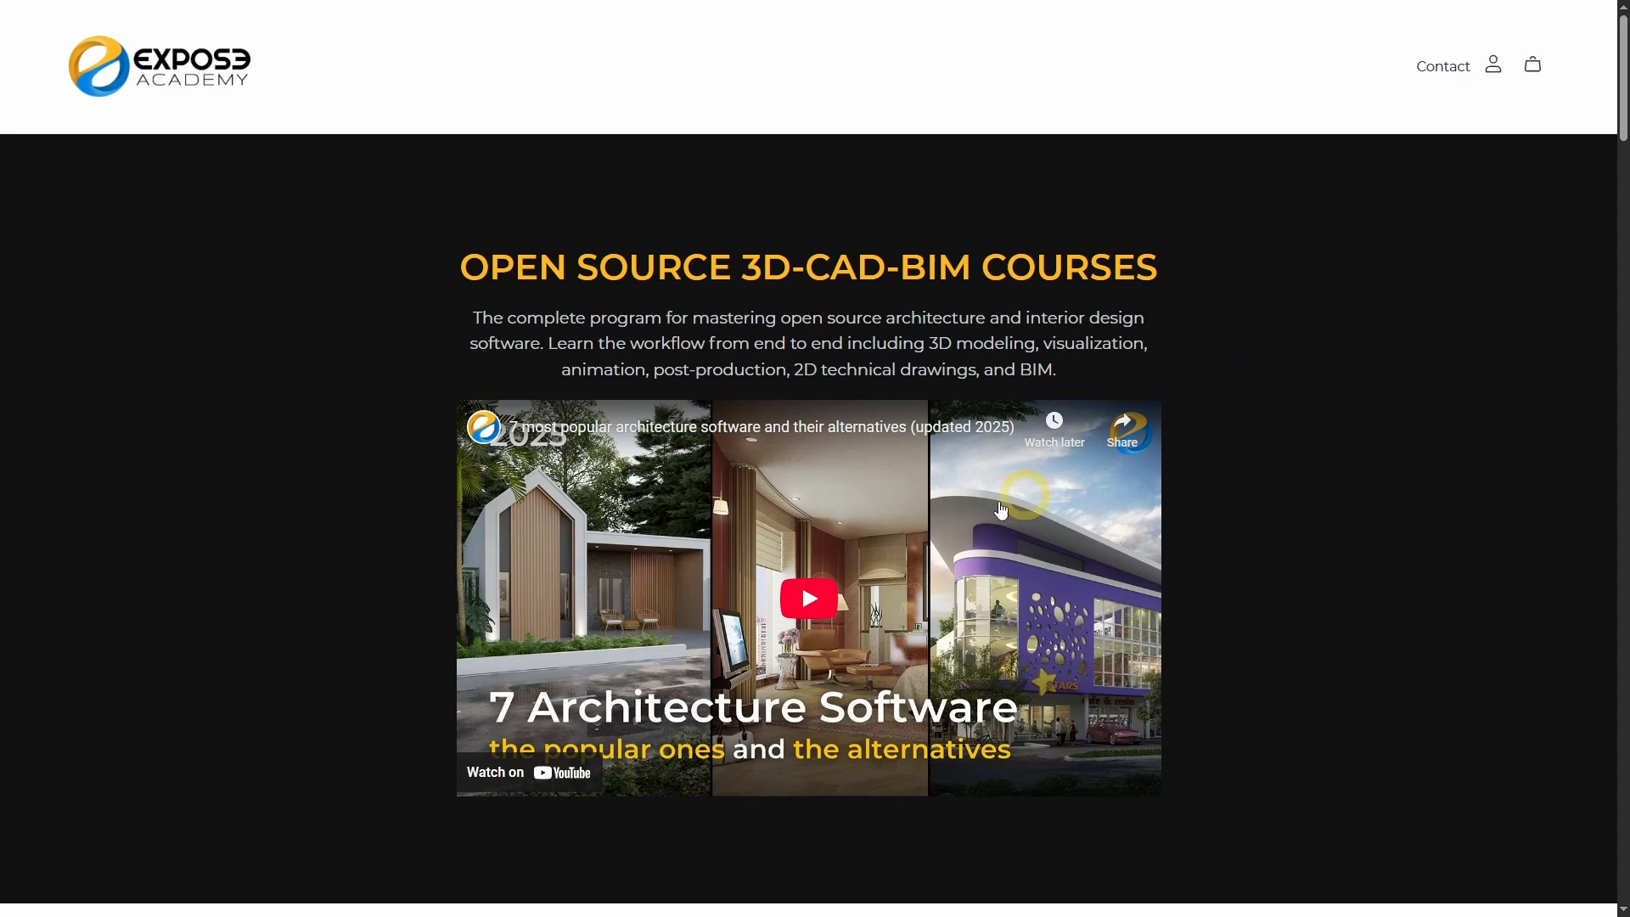
Step: Scroll the Expose Academy store page past the Blender courses down to the founder footer
{"action": "scroll", "scroll_direction": "down", "scroll_amount": 3}
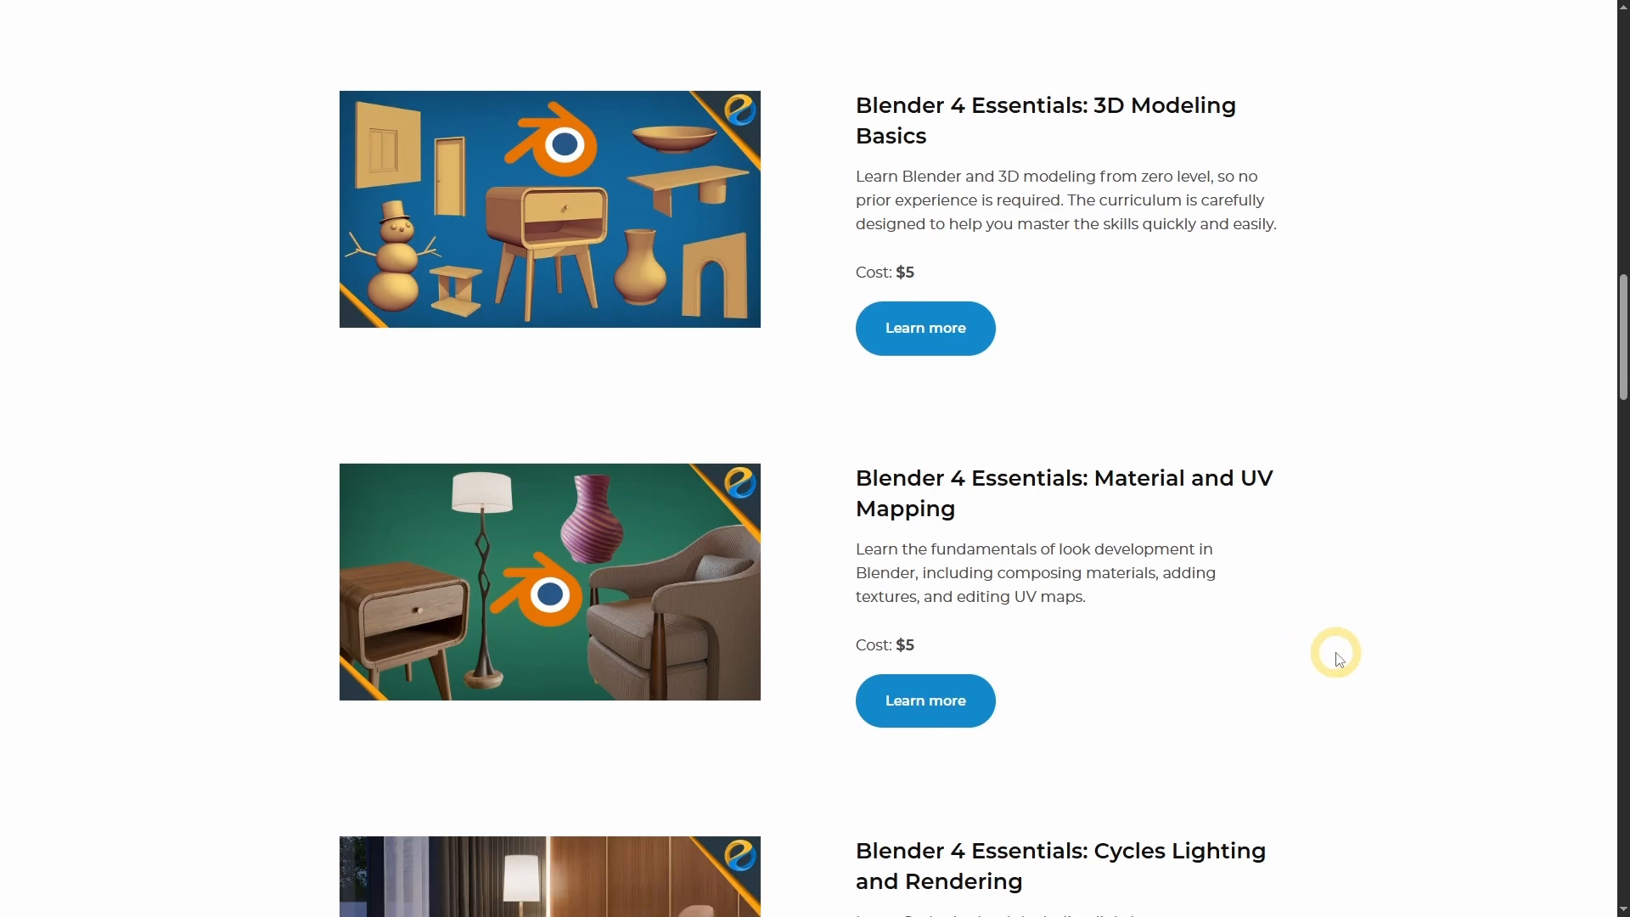
{"action": "scroll", "scroll_direction": "down", "scroll_amount": 3}
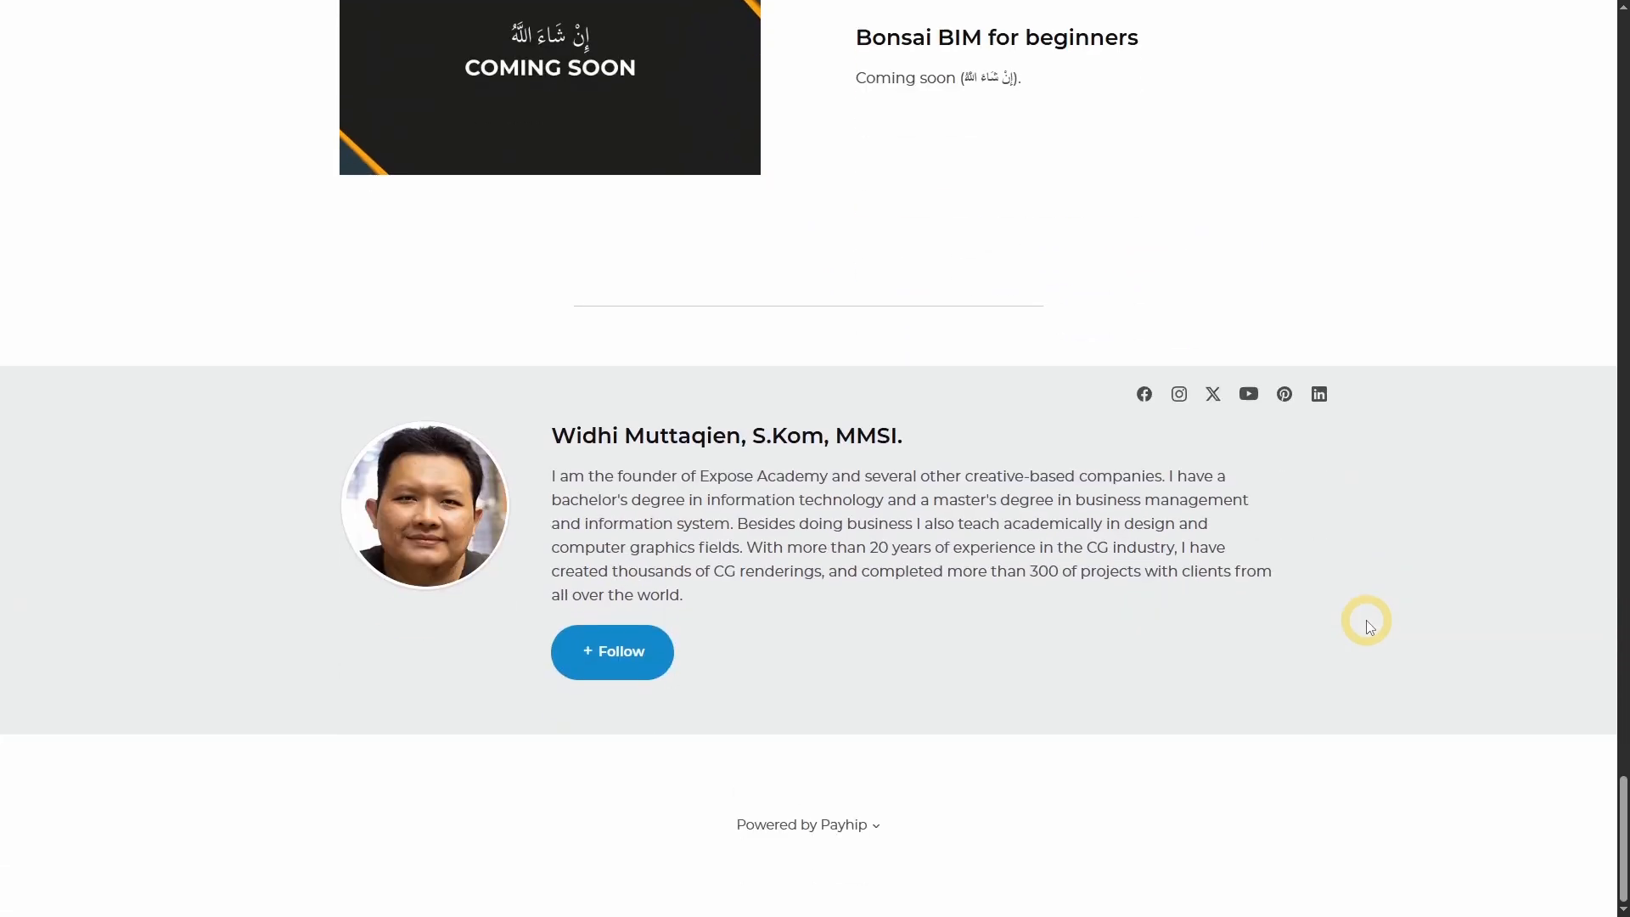